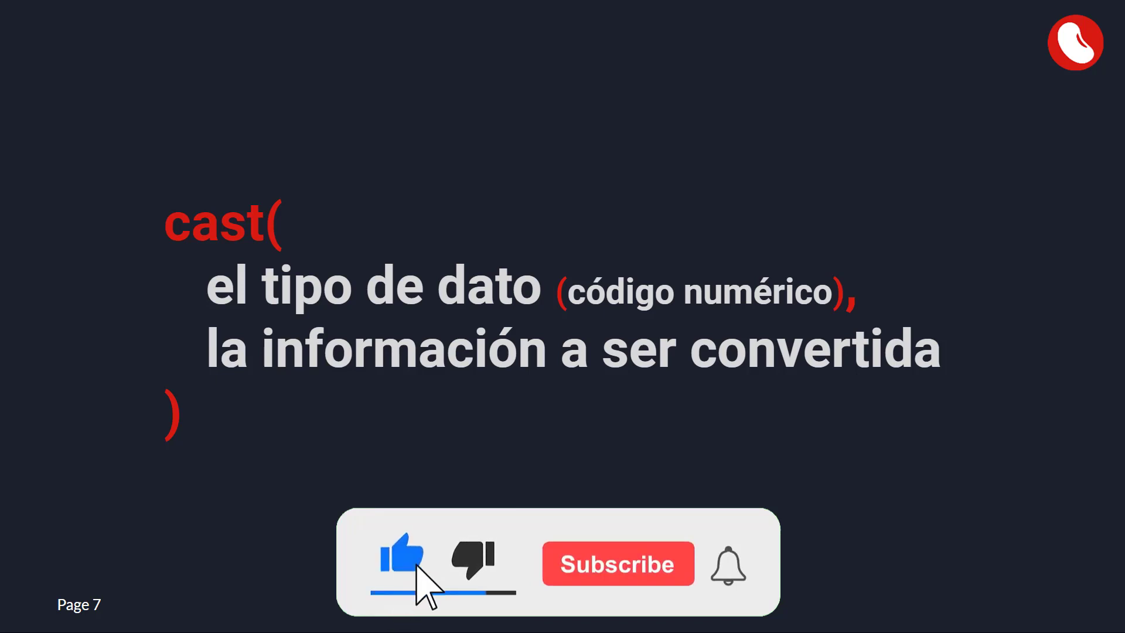
- Advance the presentation to the typeOf(información) slide
{"action": "left_click", "coordinate": [617, 563]}
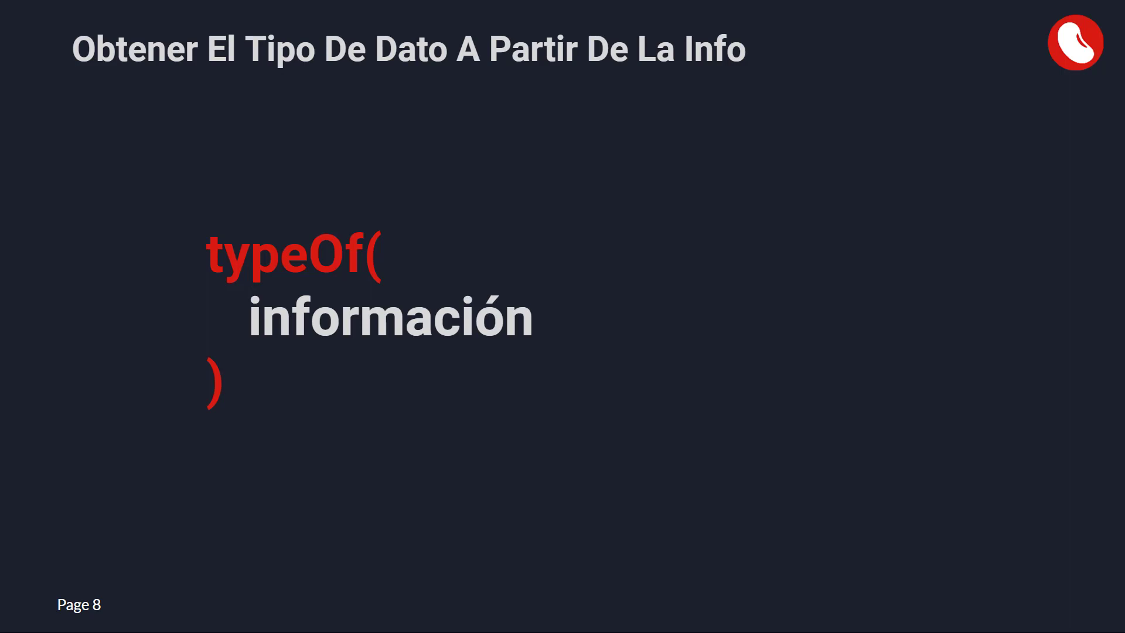
{"action": "mouse_move", "coordinate": [1009, 349]}
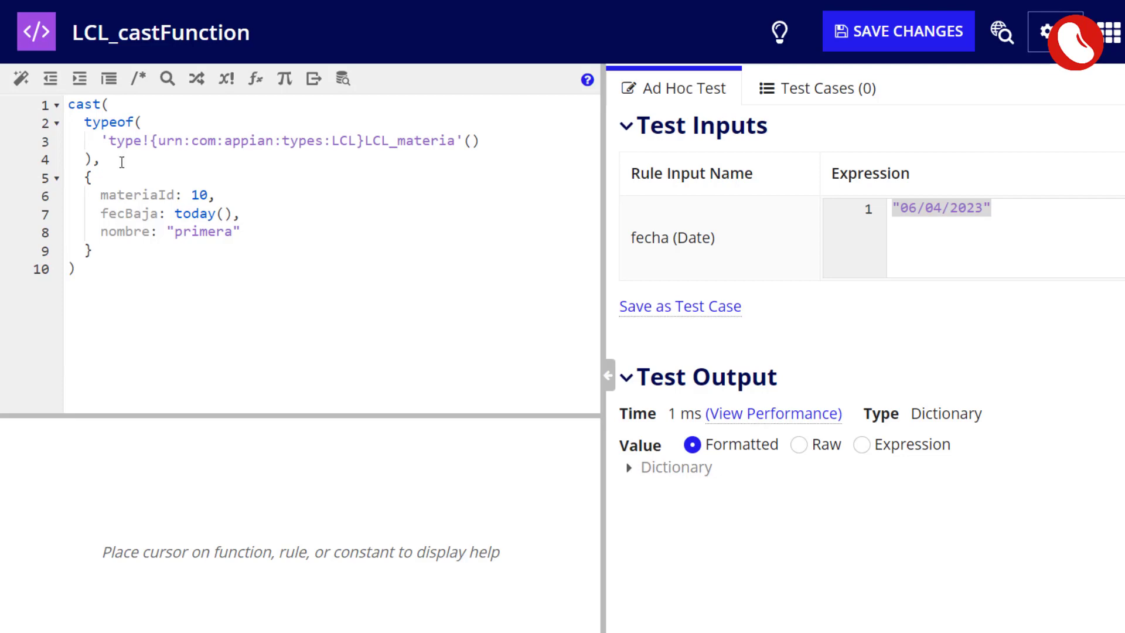
{"action": "mouse_move", "coordinate": [103, 151]}
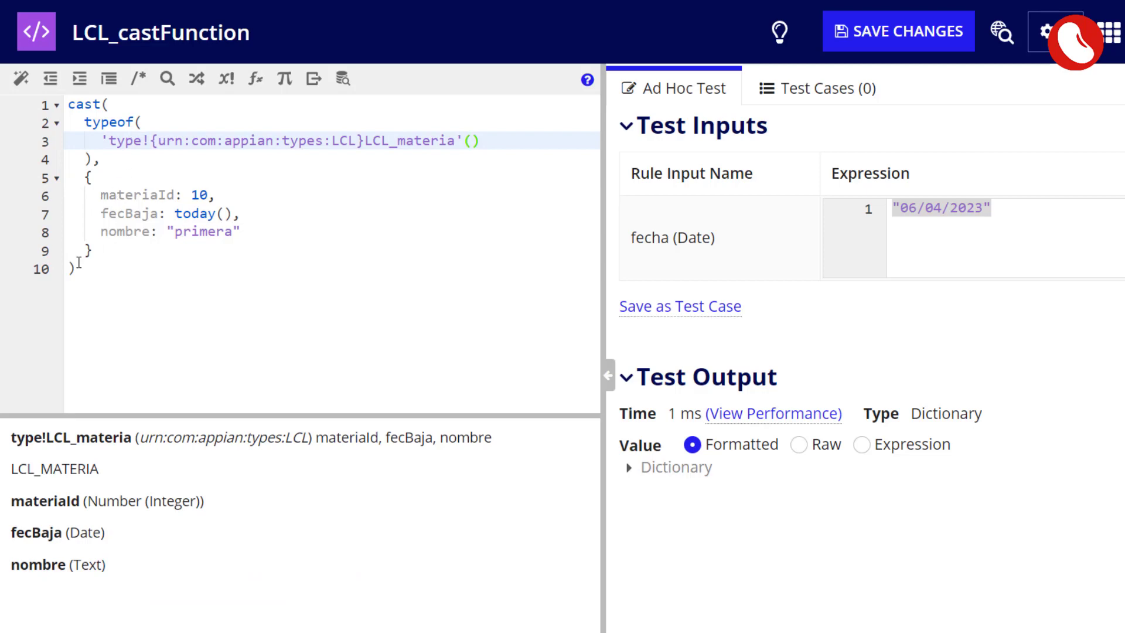
- Inspect the LCL_materia type's fields and place the cursor after the nombre entry
{"action": "double_click", "coordinate": [127, 213]}
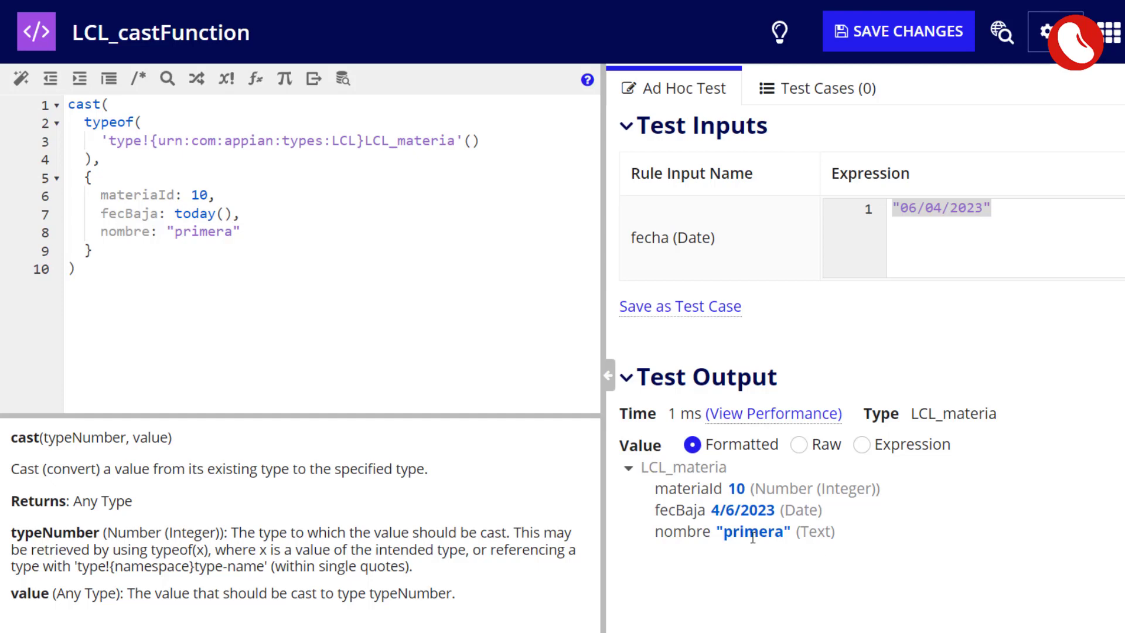
{"action": "left_click", "coordinate": [244, 231]}
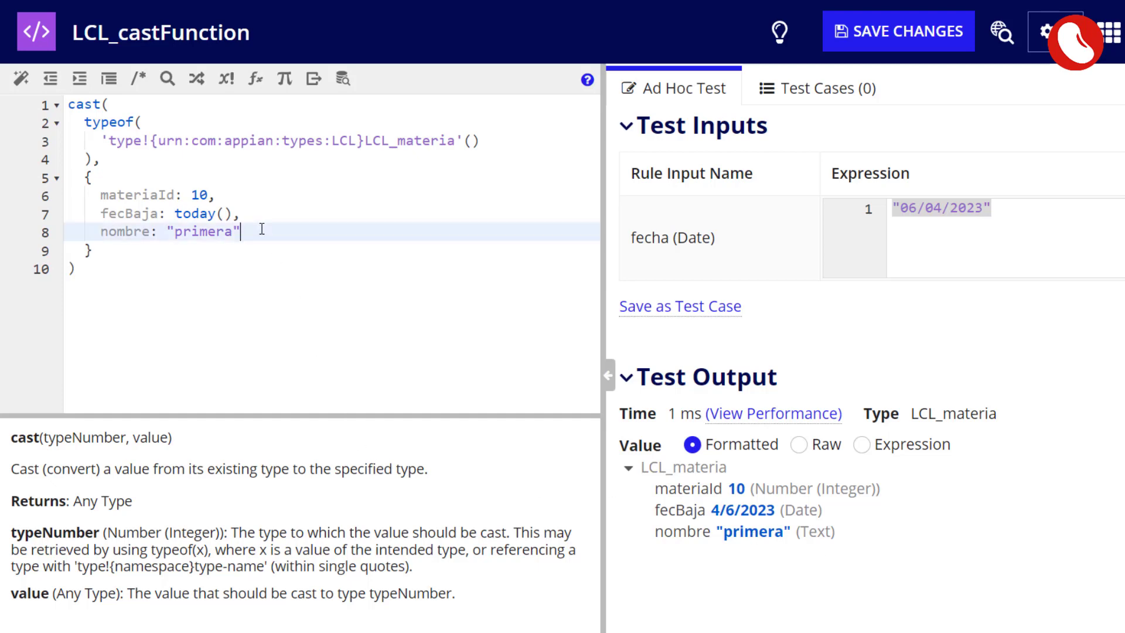
- Append an extra field hola: 1 to the dictionary being cast
{"action": "type", "text": ","}
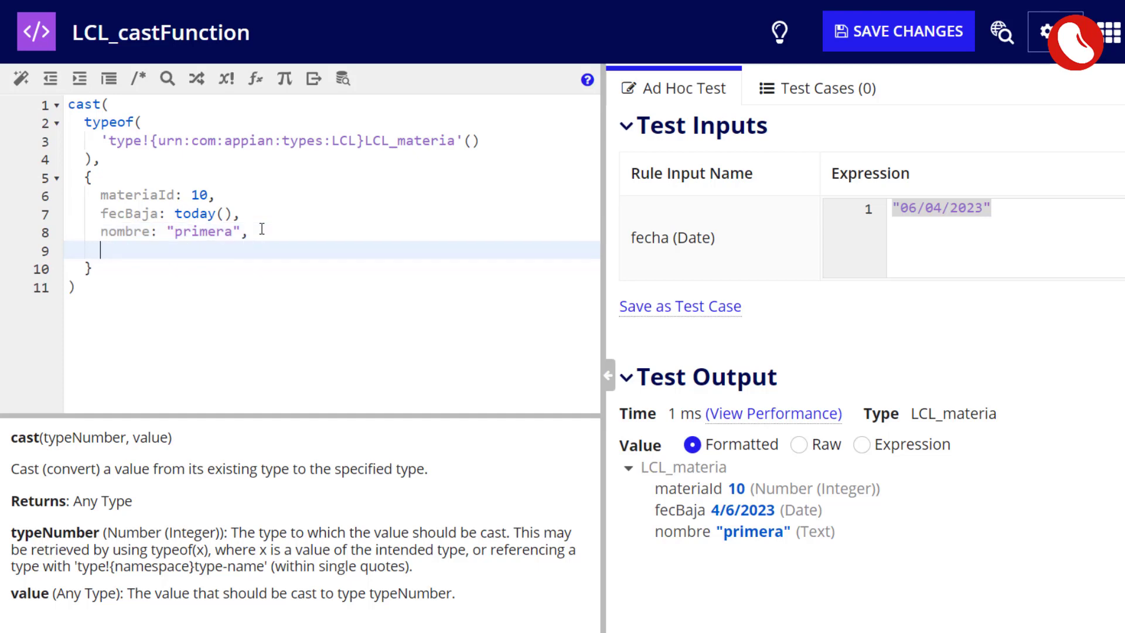
{"action": "type", "text": "hola:"}
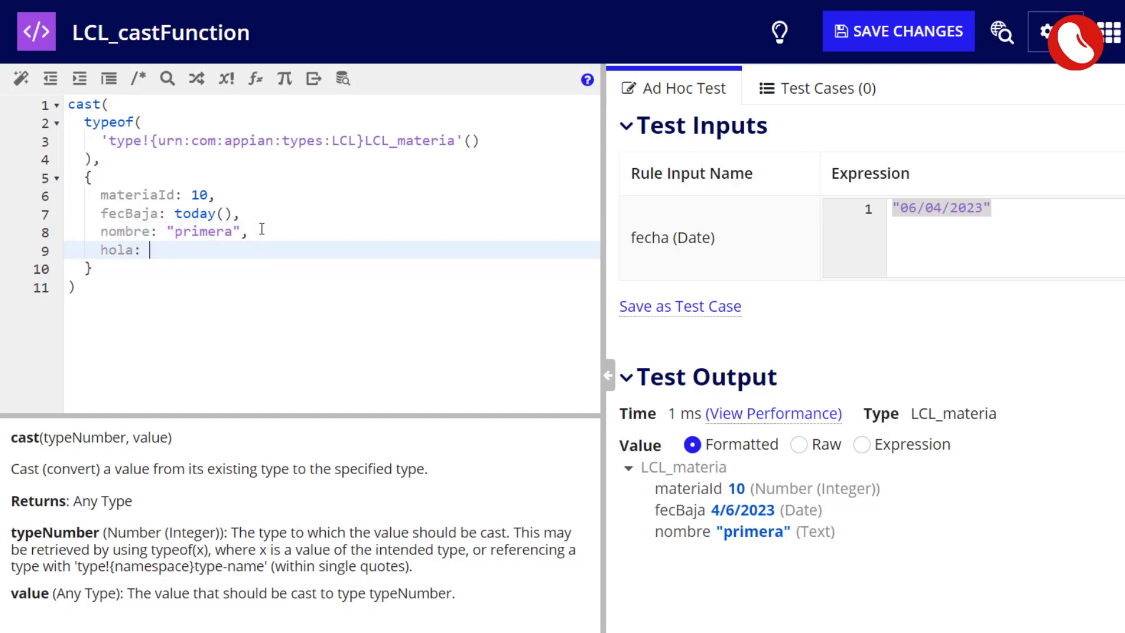
{"action": "type", "text": "1"}
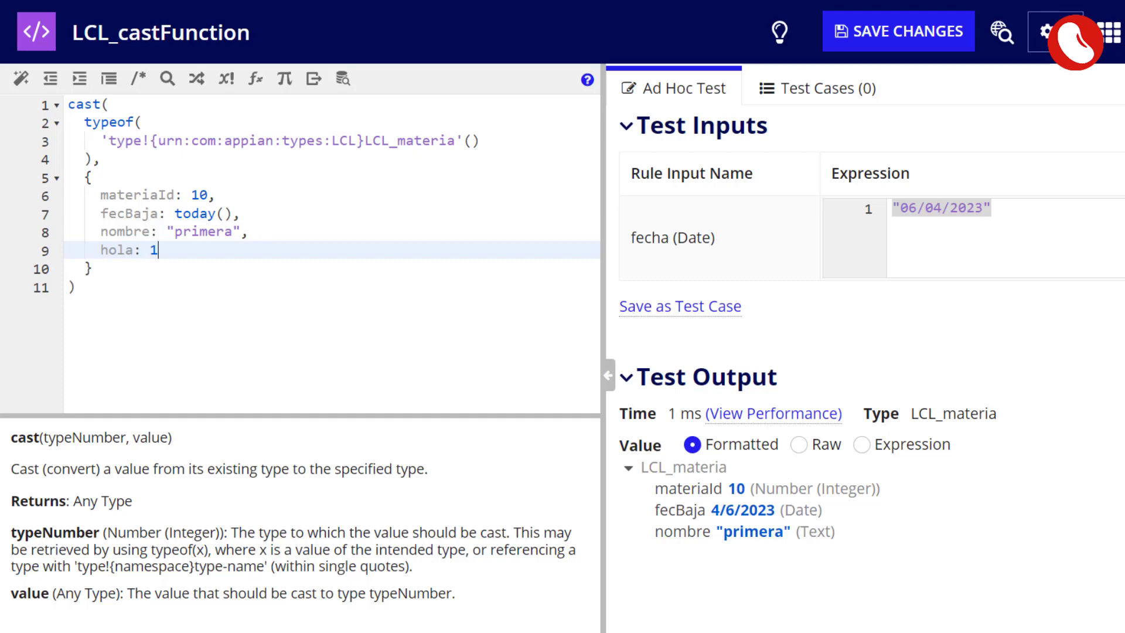